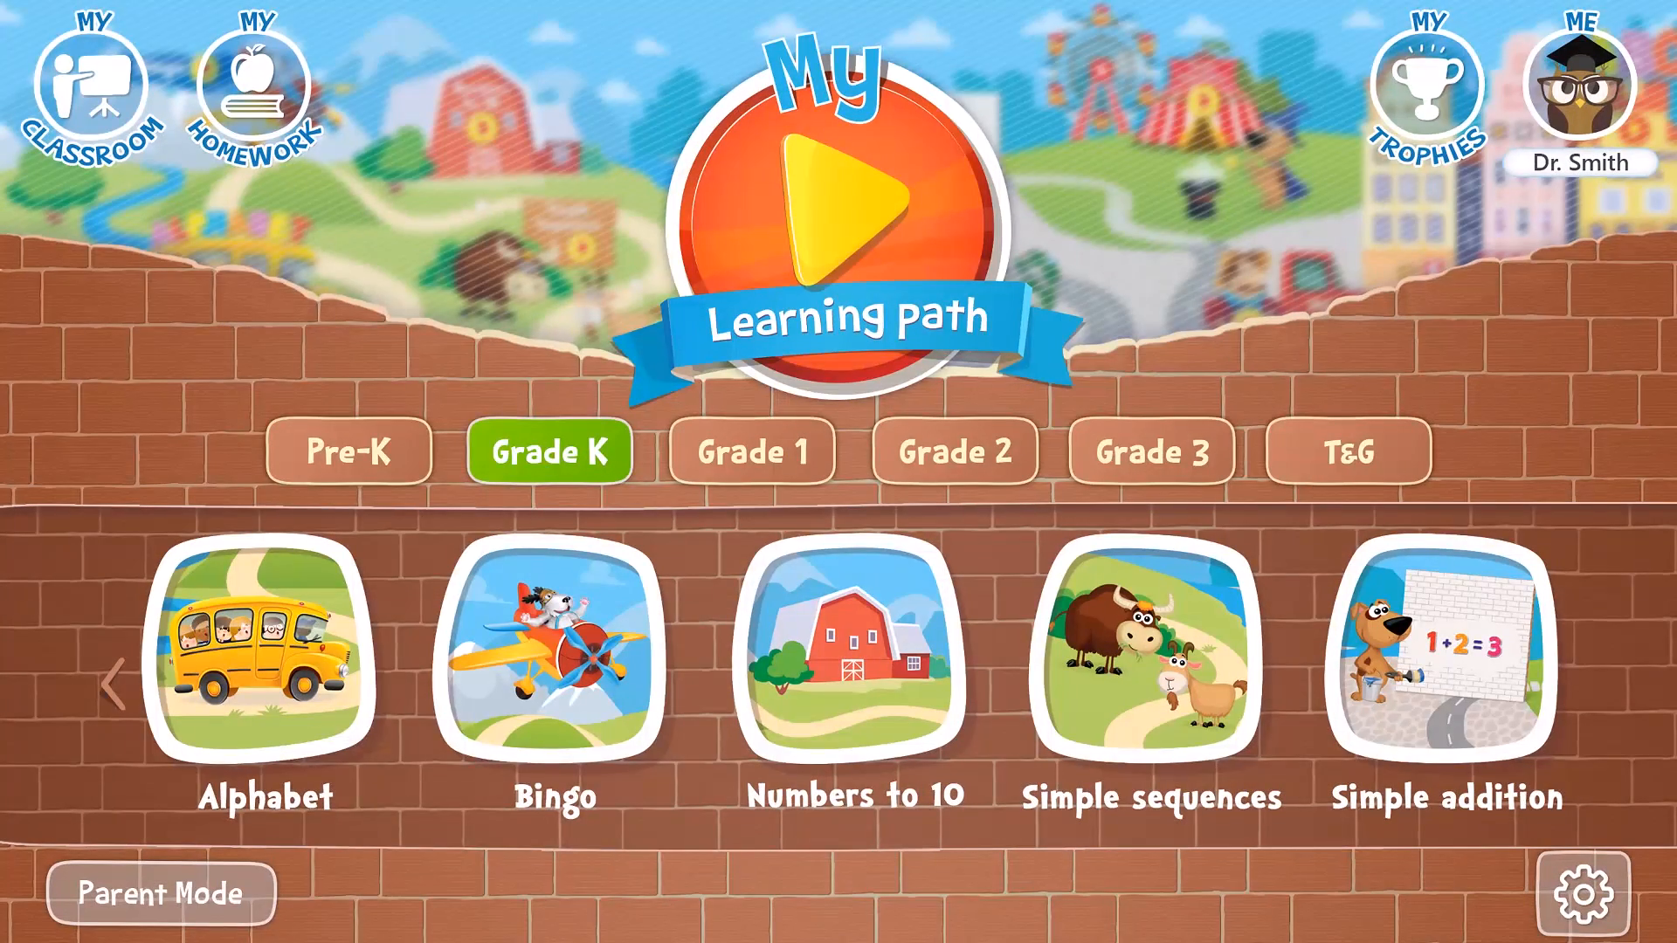
# - Open My Classroom to list the four assigned lessons
pyautogui.click(94, 86)
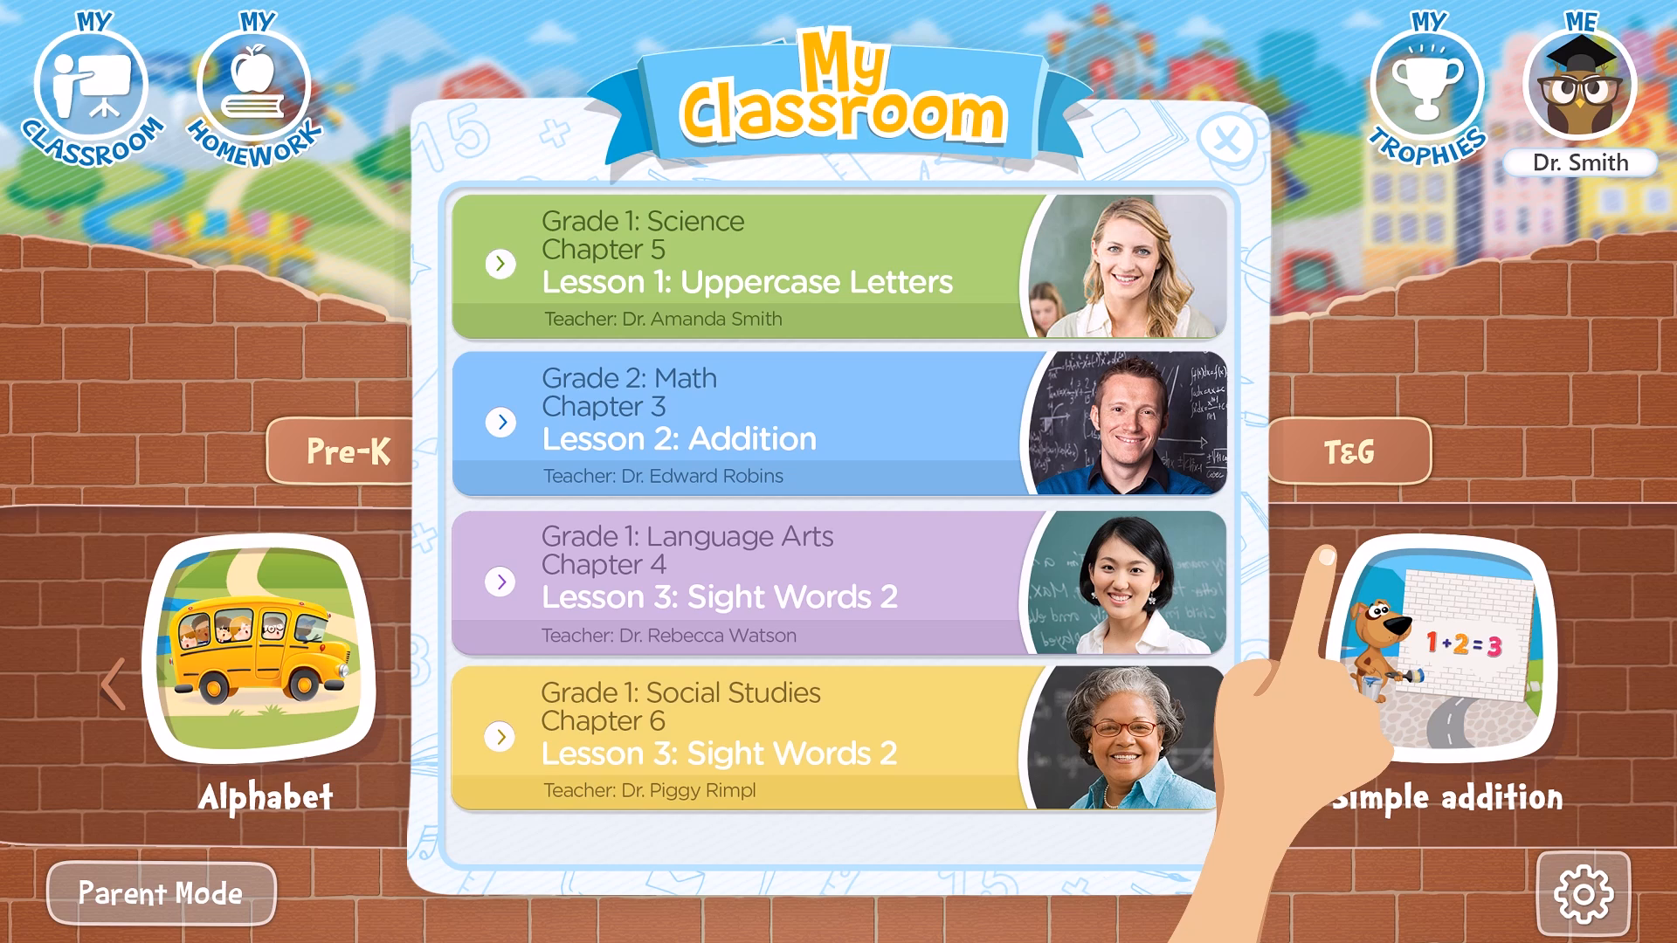
# - Open the Easter Math: Division worksheet lesson from My Classroom
pyautogui.click(497, 262)
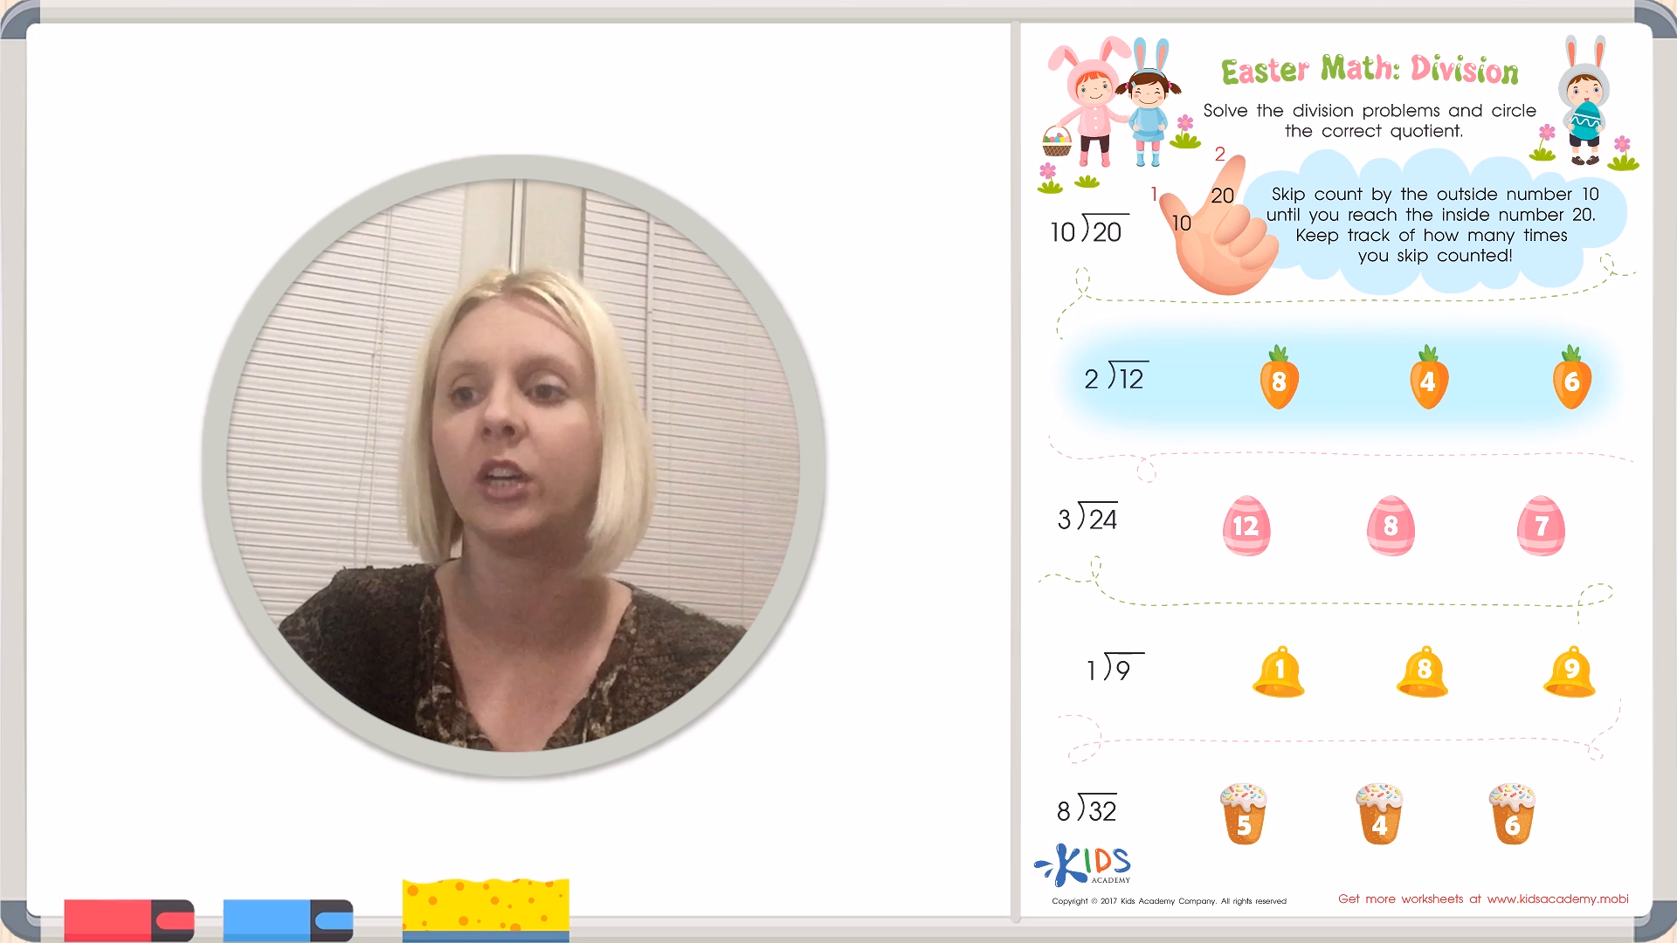
# - Circle the carrot labelled 6 as the quotient of 12 ÷ 2
pyautogui.click(1572, 382)
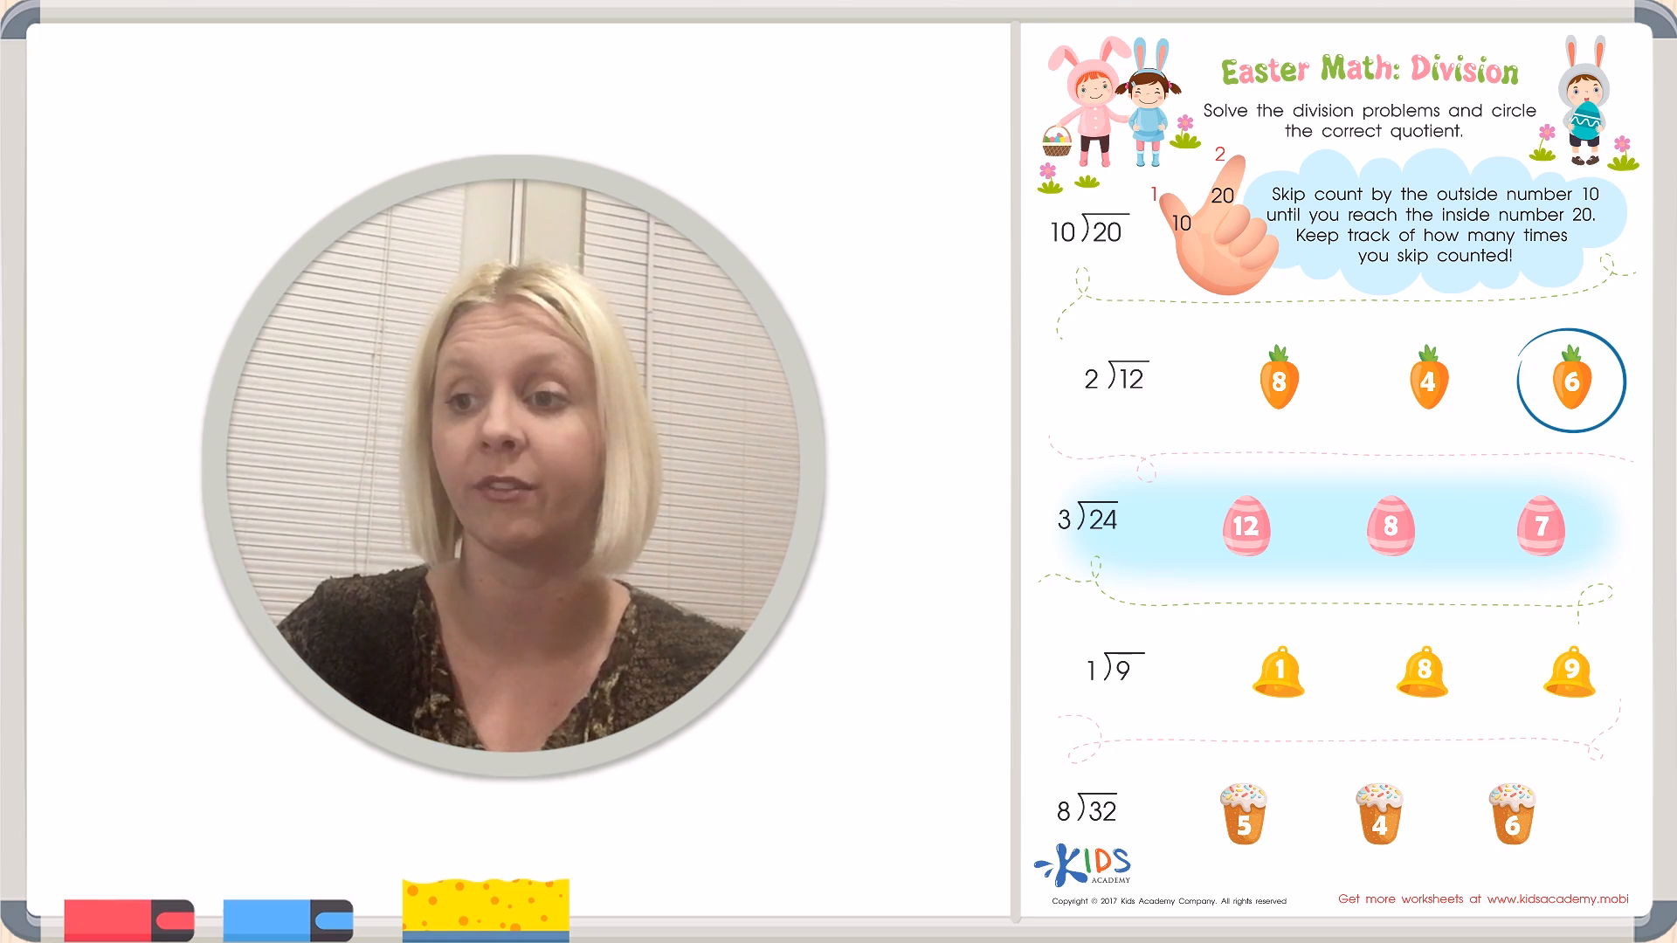
# - Circle the pink egg labelled 8 as the quotient of 24 ÷ 3
pyautogui.click(1388, 525)
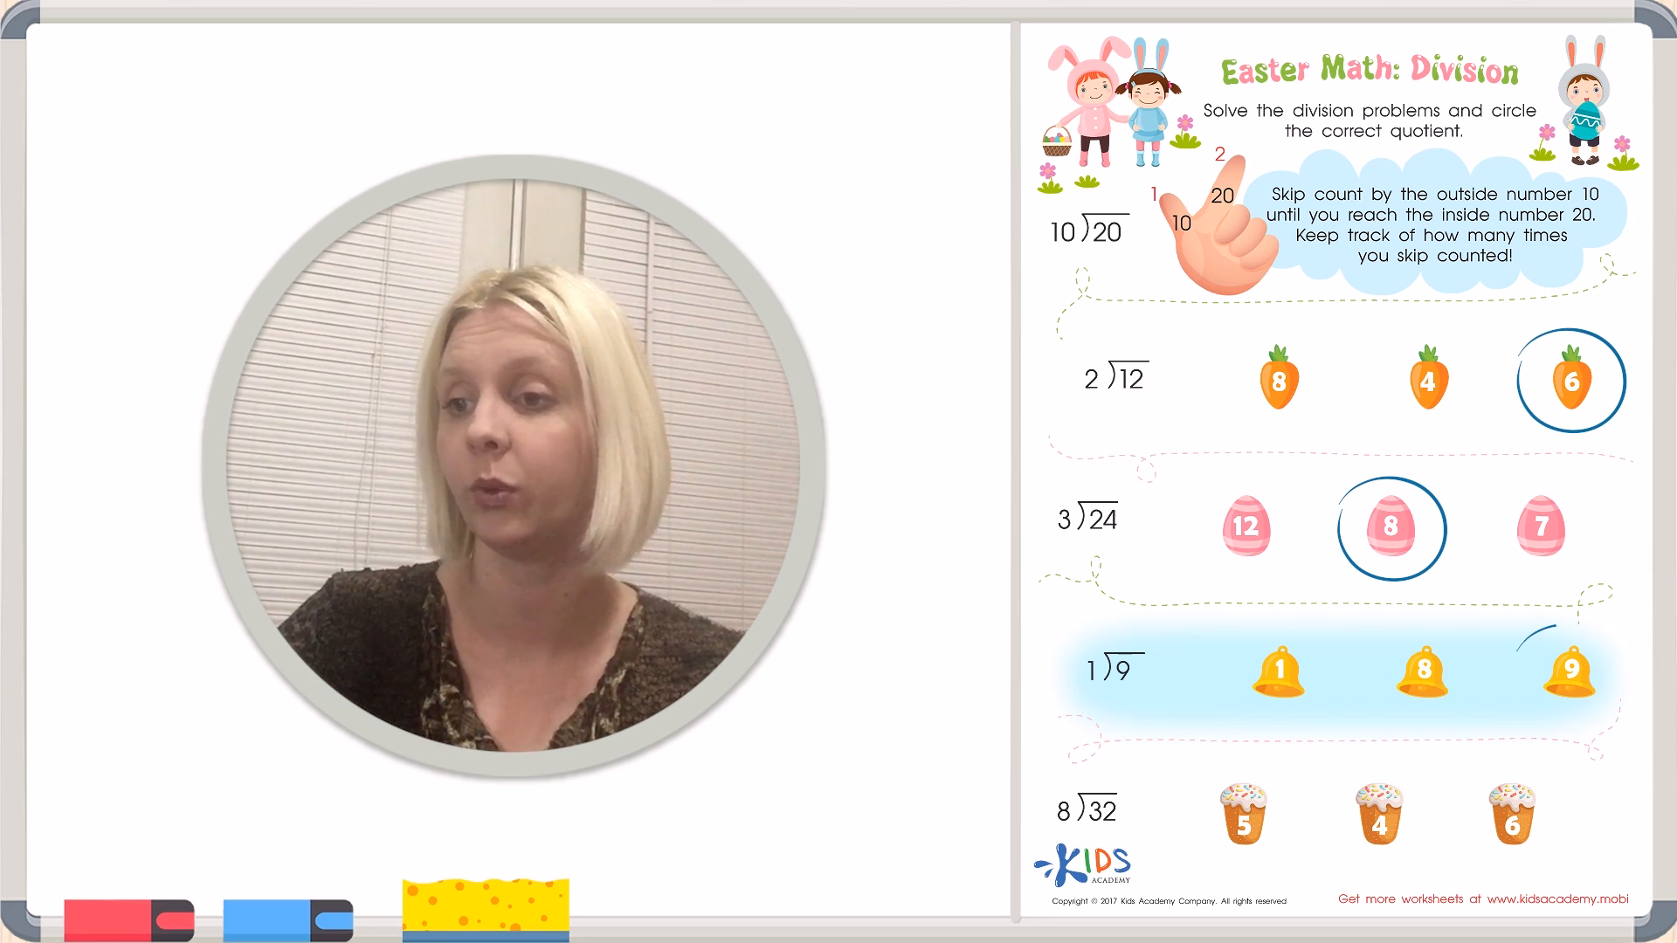
# - Circle 9 on the bell for 9 ÷ 1 and 4 on the cupcake for 32 ÷ 8
pyautogui.click(1570, 676)
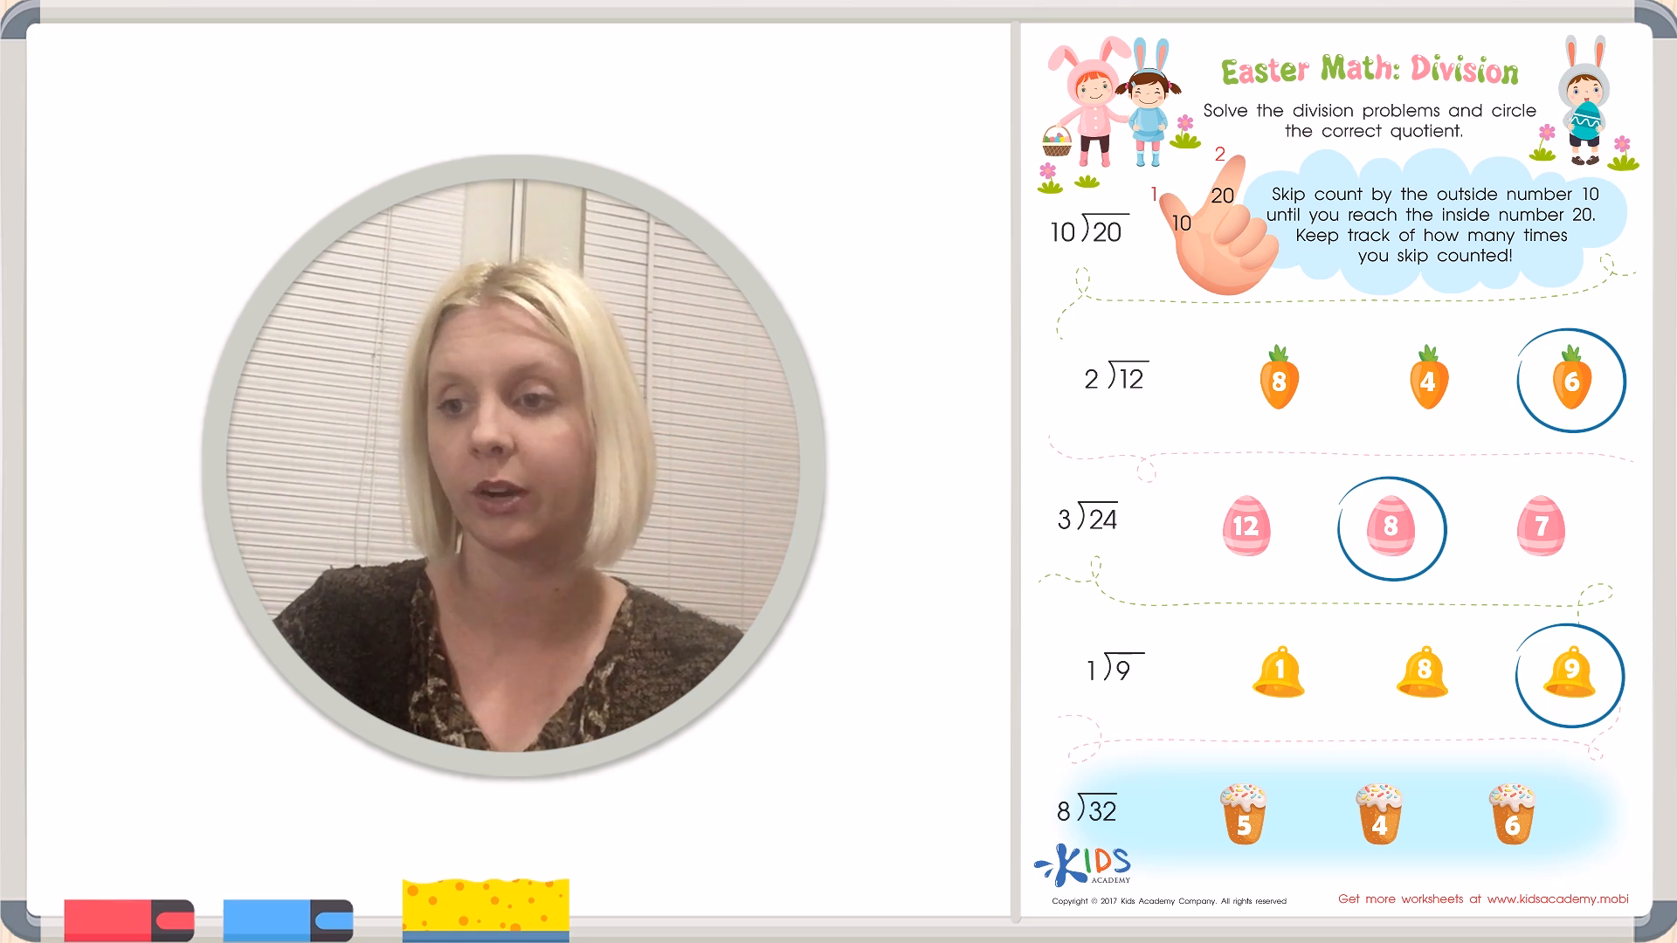
pyautogui.click(1378, 811)
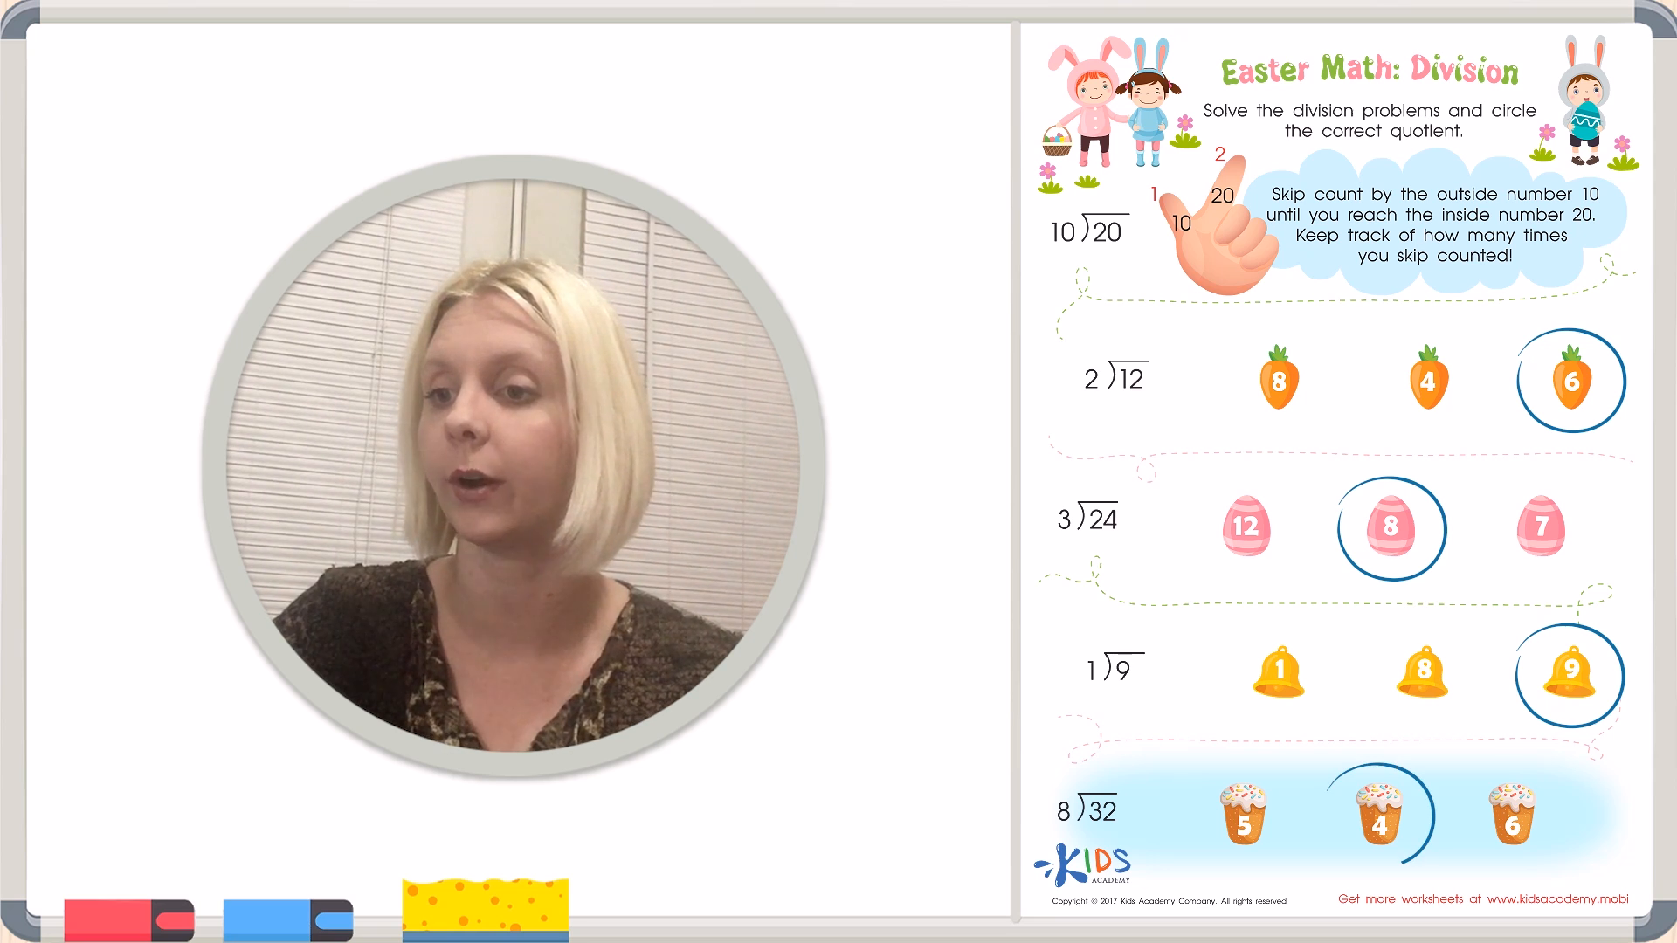